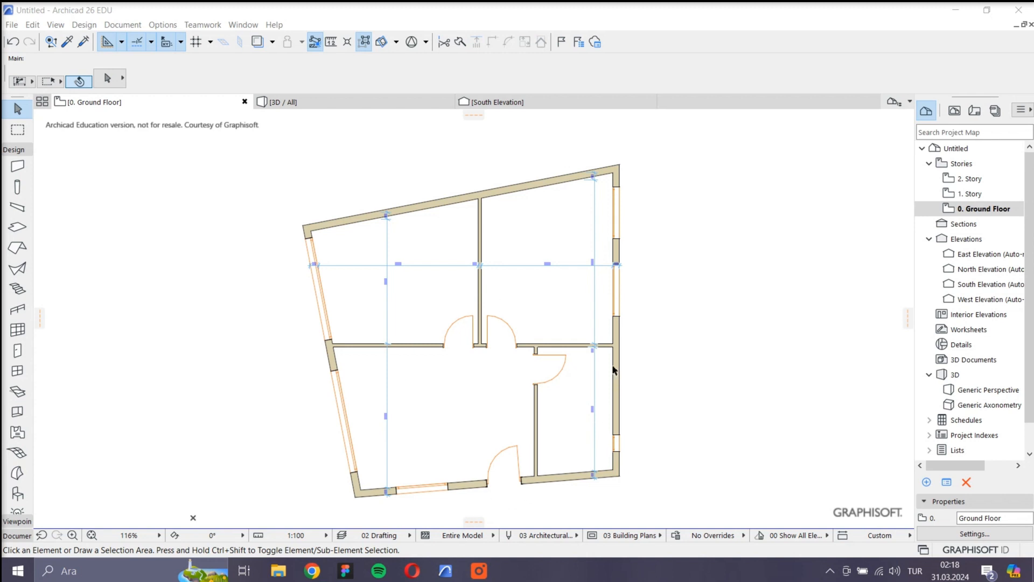
pyautogui.moveTo(561, 367)
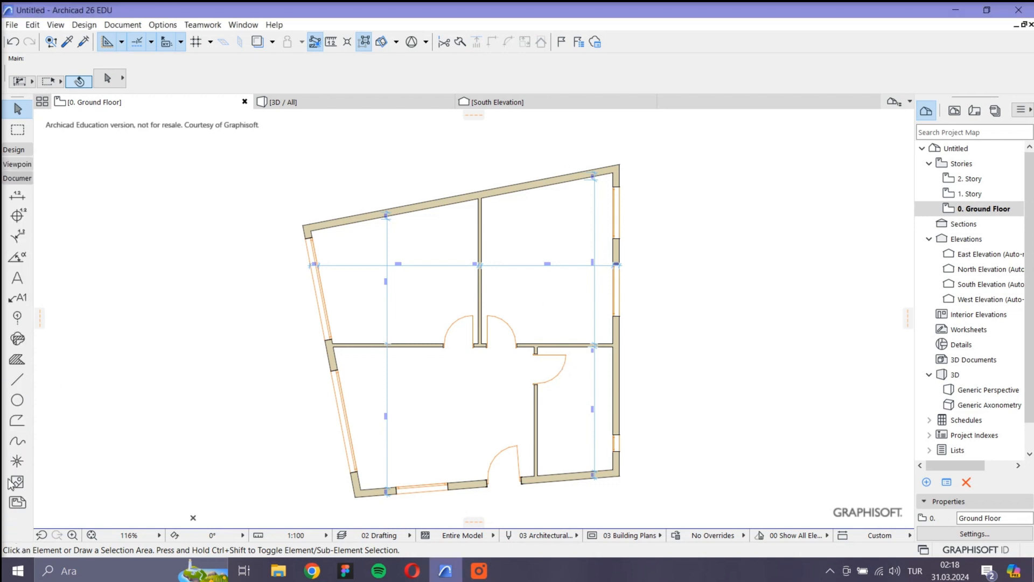
# Select all dimensions with the Dimension tool and set their font size to 1,20.
pyautogui.click(18, 195)
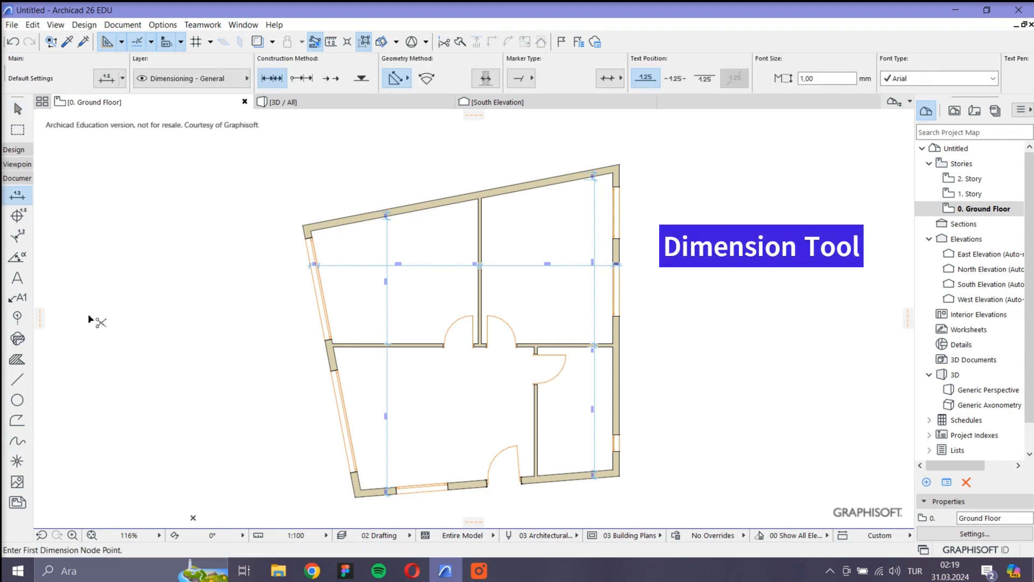
pyautogui.press('ctrl+a')
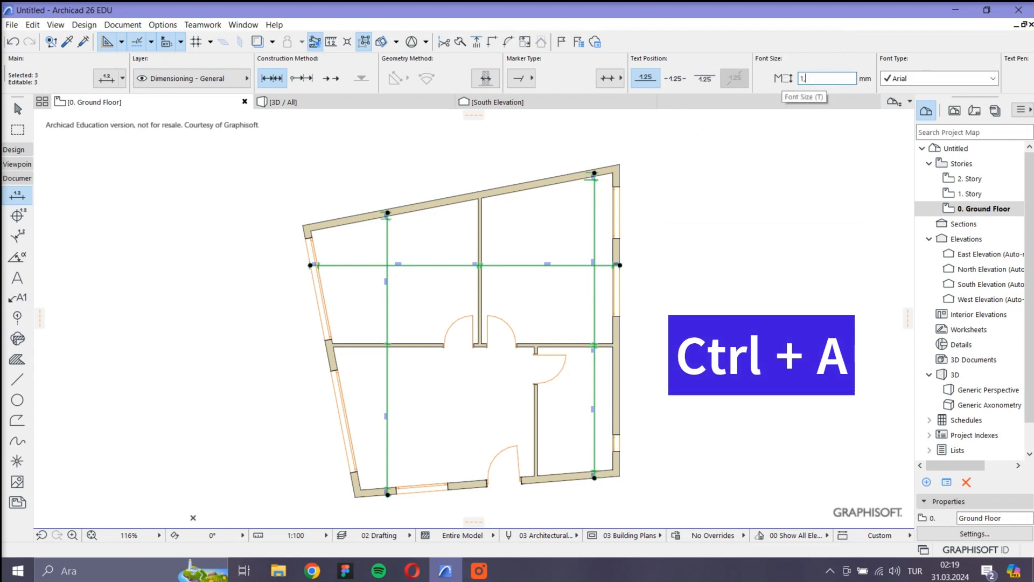
pyautogui.write('1,20')
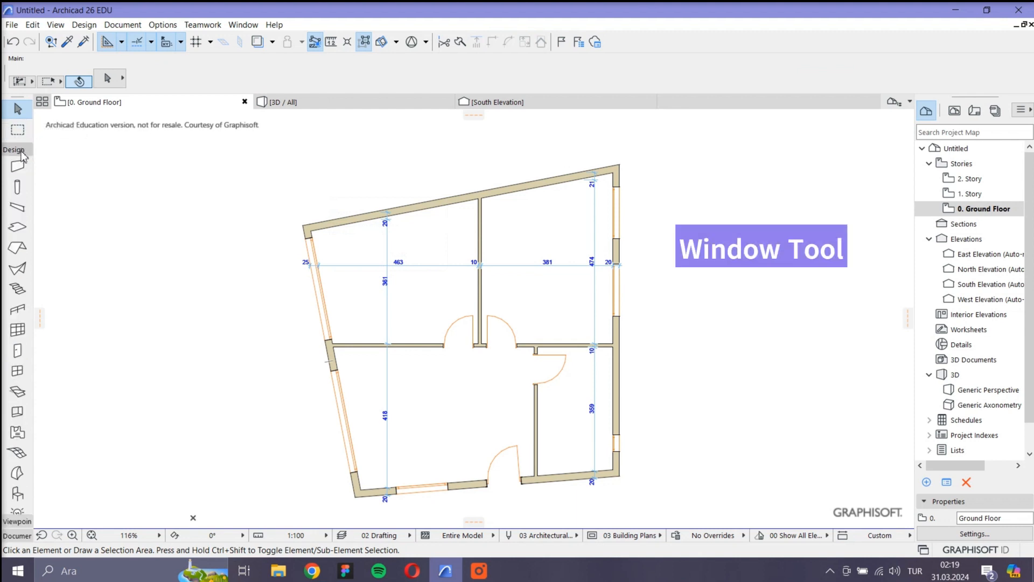
pyautogui.moveTo(21, 370)
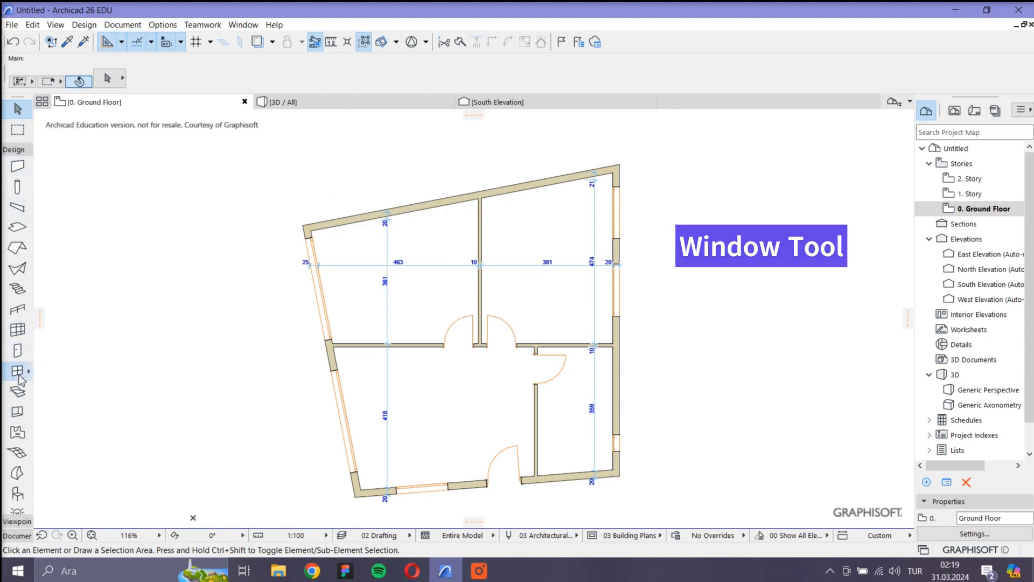
# Select all windows with the Window tool and Ctrl+A, then via Edit > Select All Windows.
pyautogui.click(18, 371)
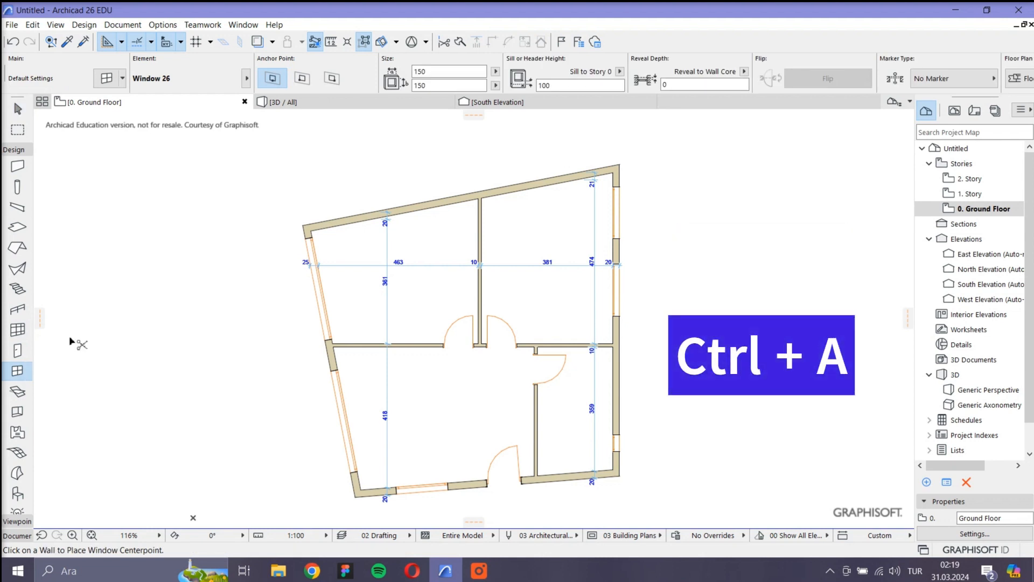
pyautogui.press('ctrl+a')
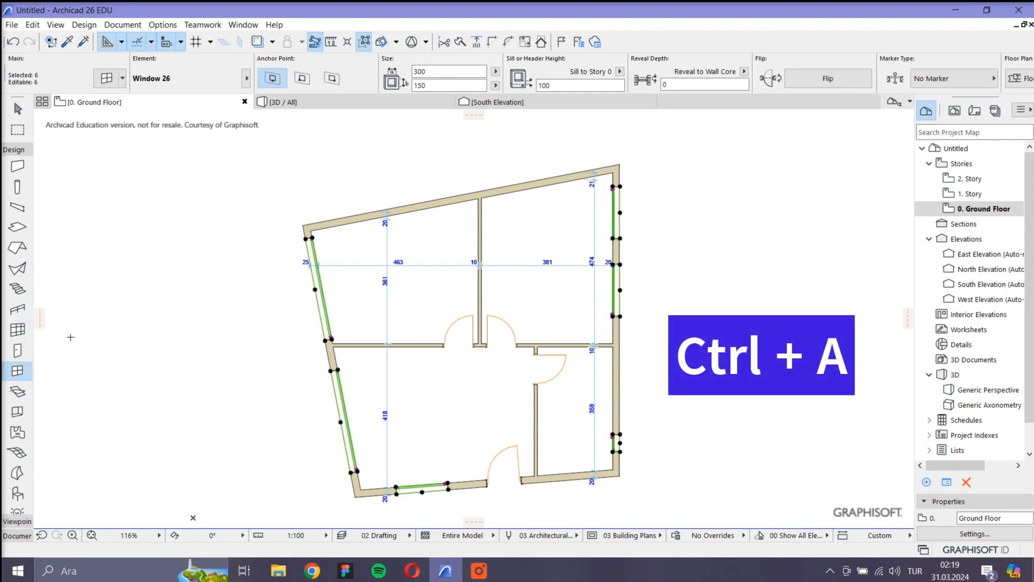
pyautogui.press('ctrl+a')
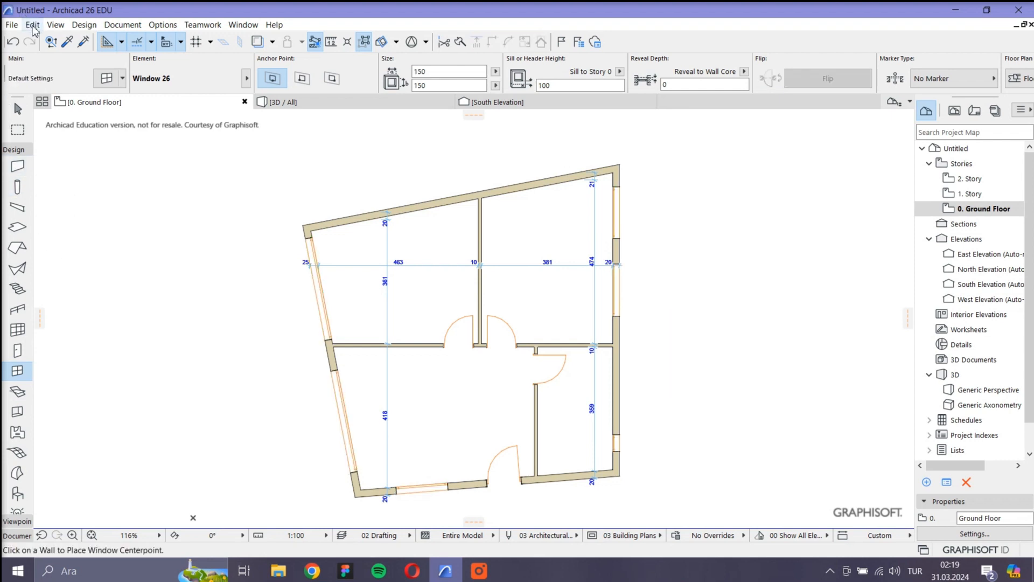
pyautogui.click(32, 24)
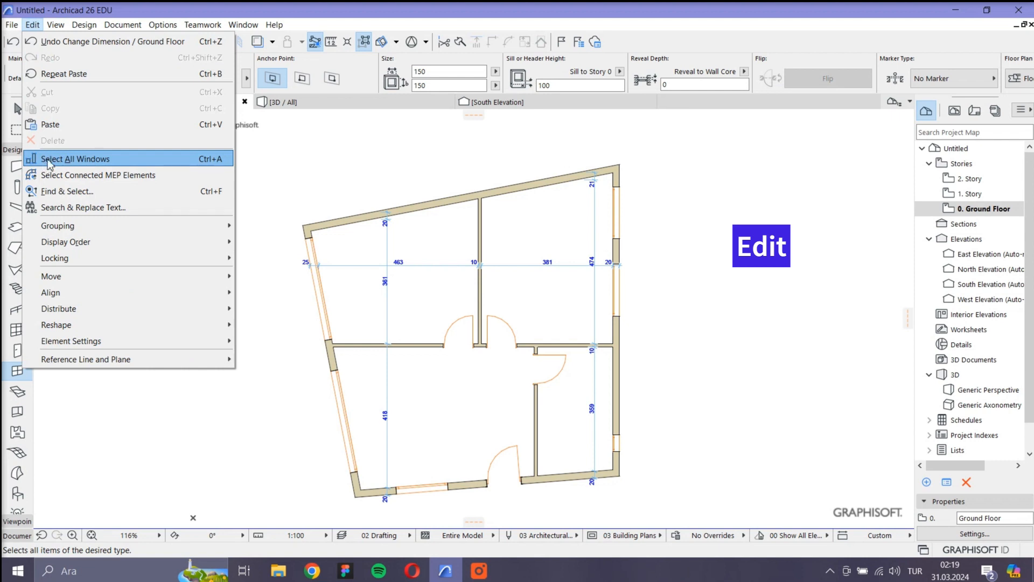
pyautogui.click(75, 159)
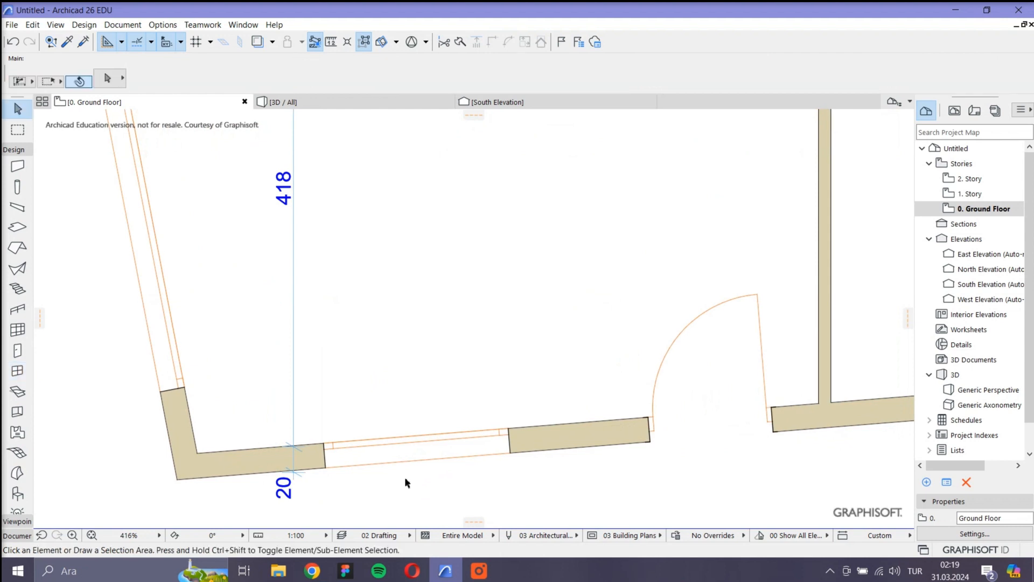
# Select the single 150 × 150 window in the south wall.
pyautogui.click(415, 449)
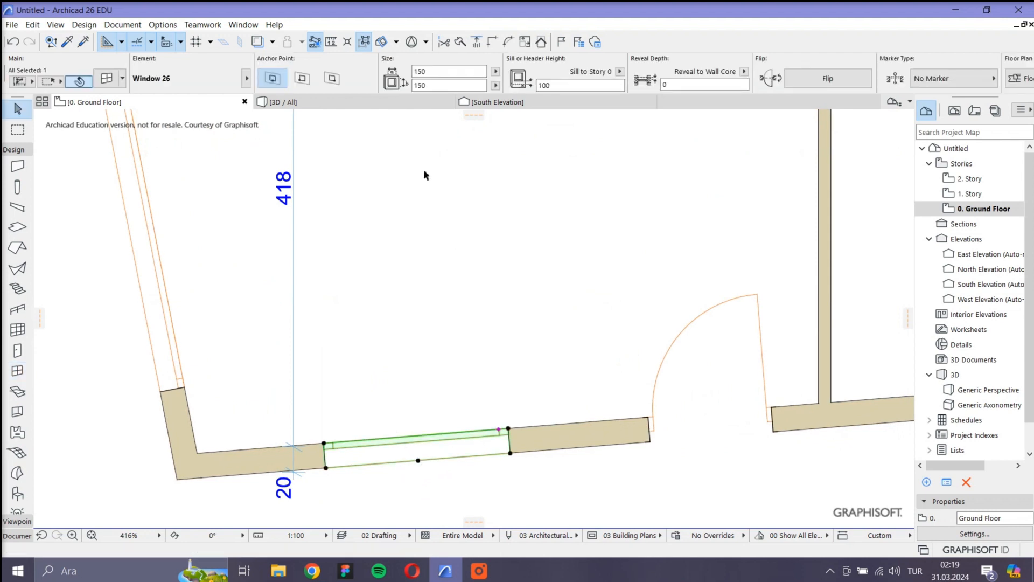
pyautogui.moveTo(396, 290)
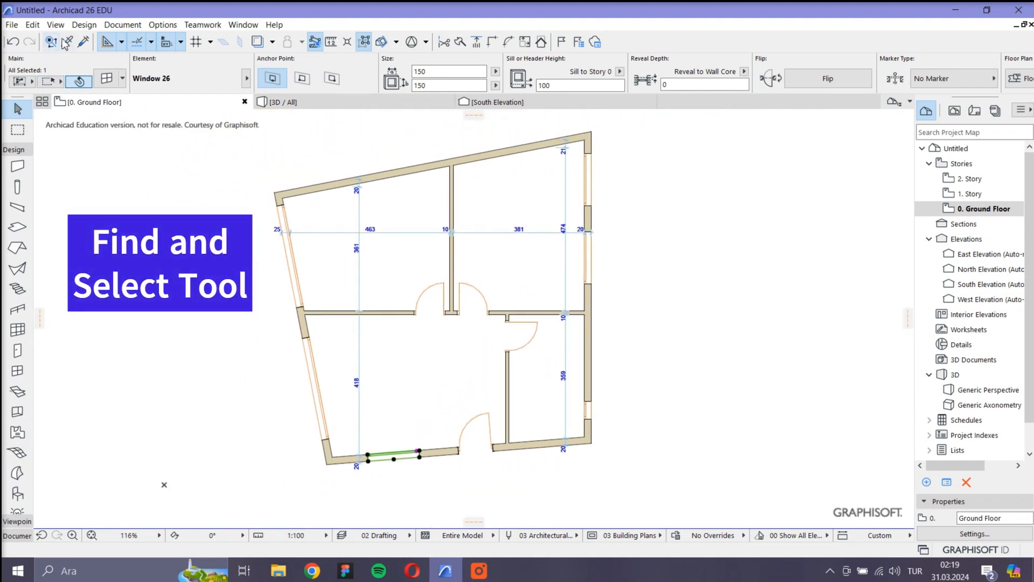
pyautogui.moveTo(50, 42)
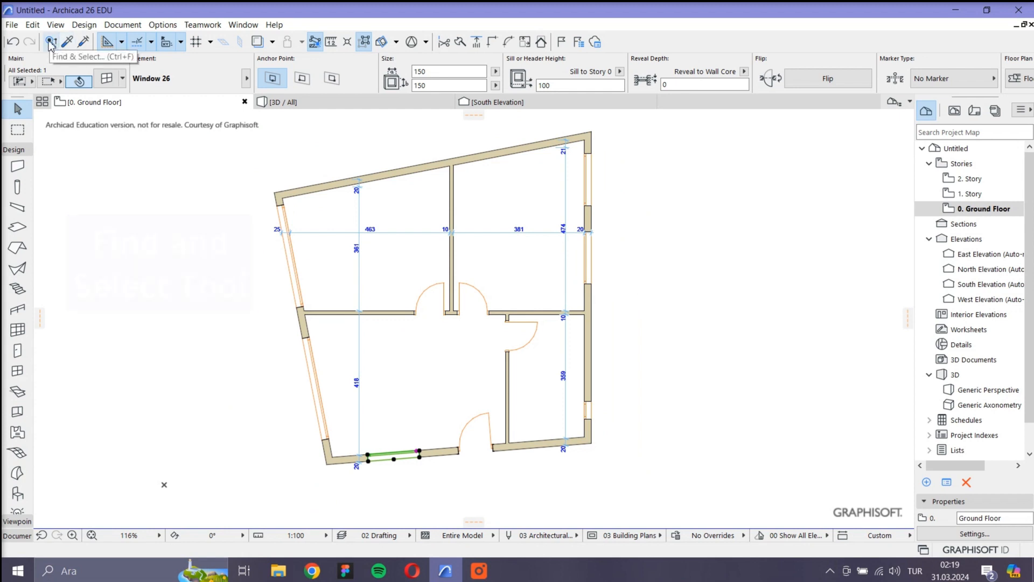
# Open Find & Select and set the element type criterion to Window.
pyautogui.press('ctrl+f')
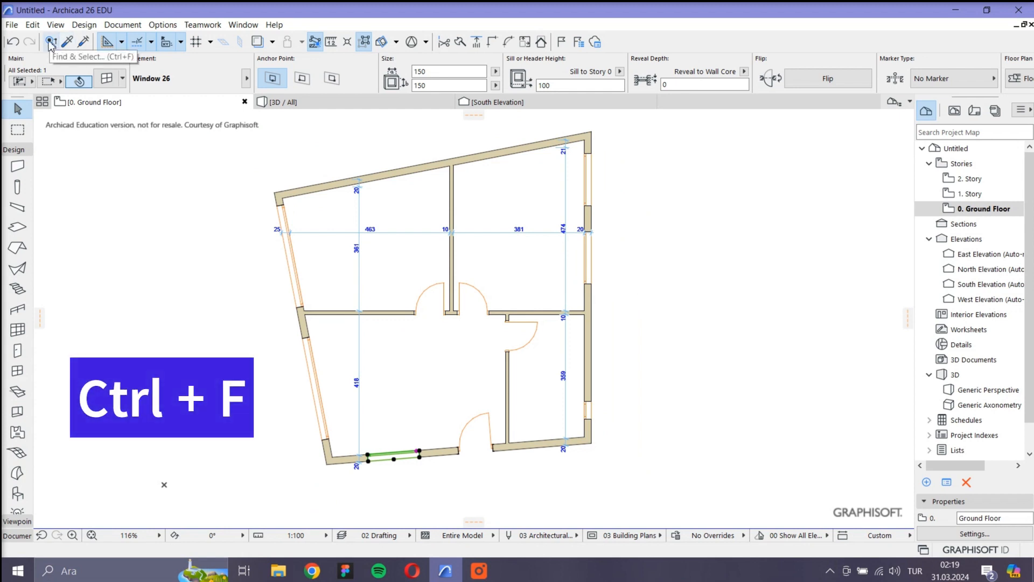
pyautogui.click(51, 42)
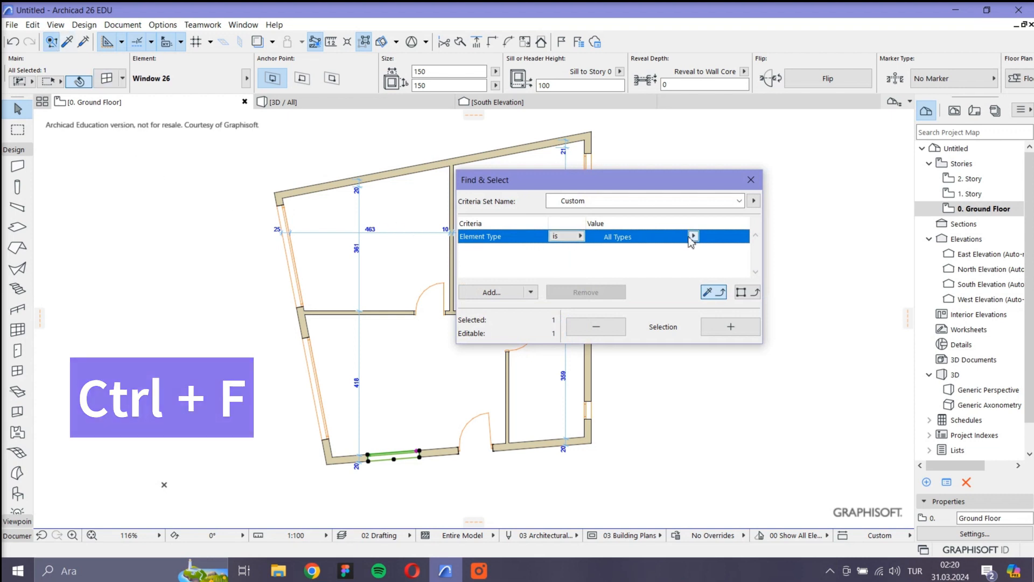
pyautogui.click(694, 236)
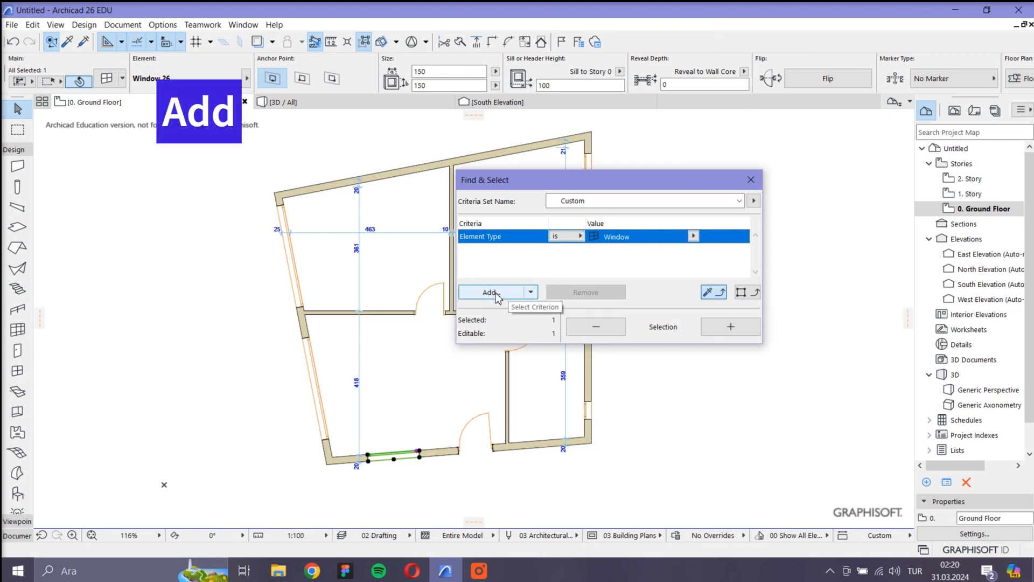
# Add a Width = 150 criterion and add the three matching windows to the selection.
pyautogui.click(491, 292)
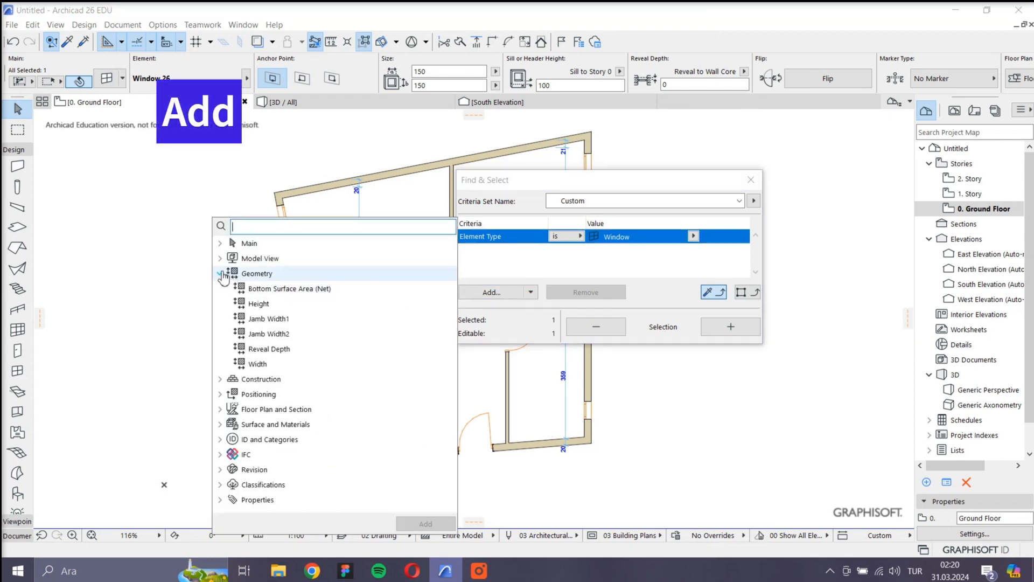
pyautogui.click(220, 273)
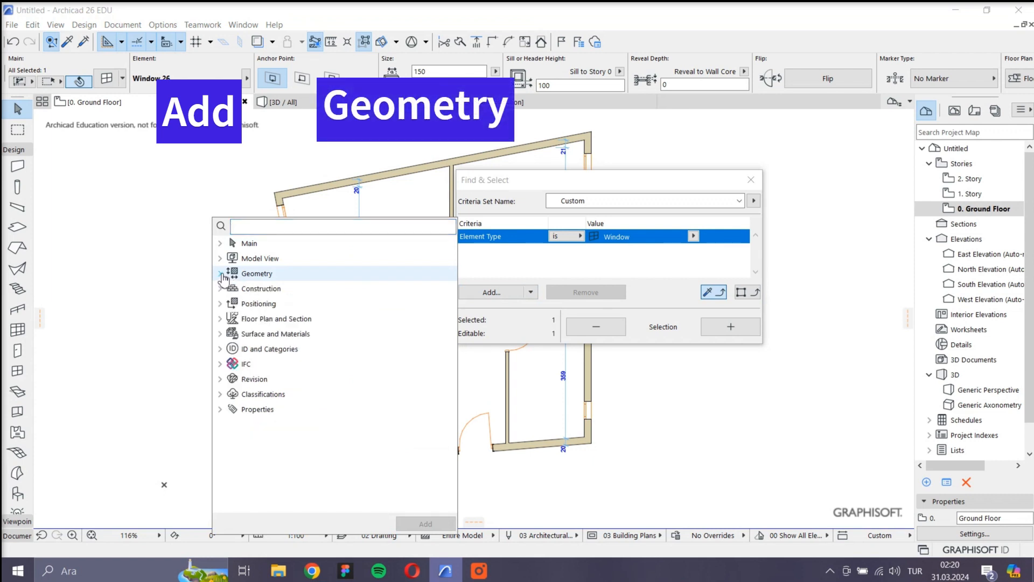
pyautogui.click(220, 274)
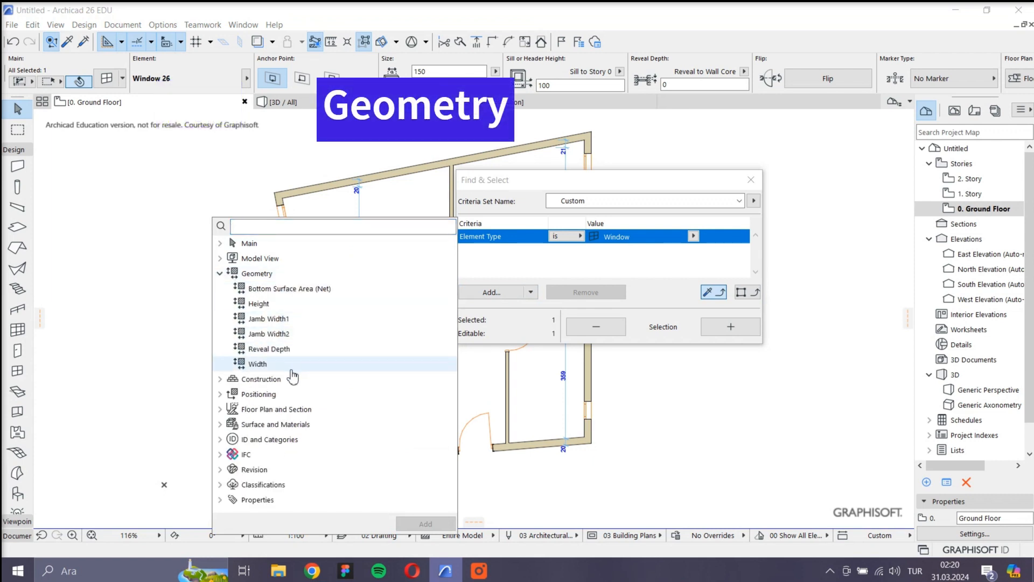
pyautogui.click(257, 363)
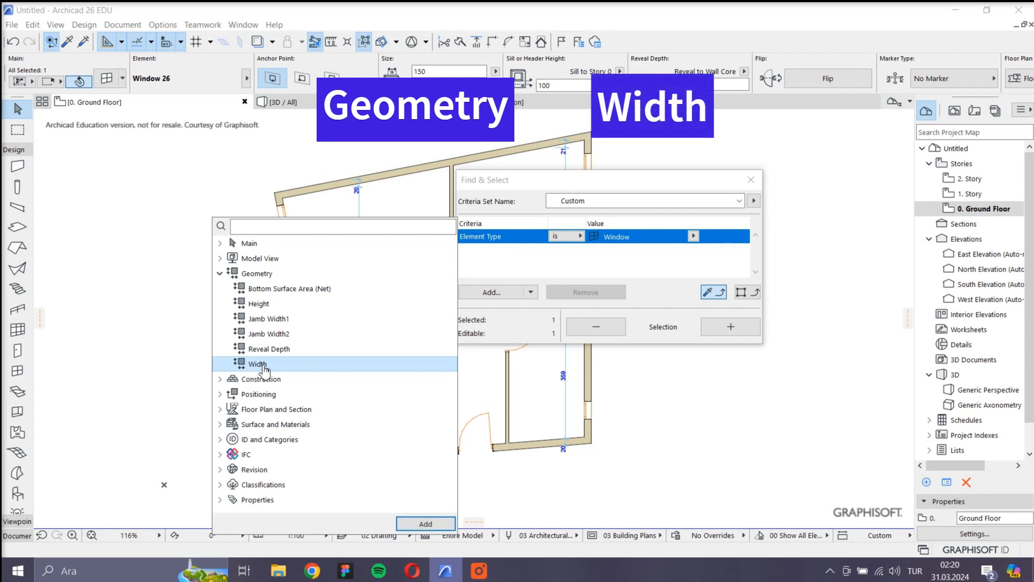
pyautogui.click(257, 363)
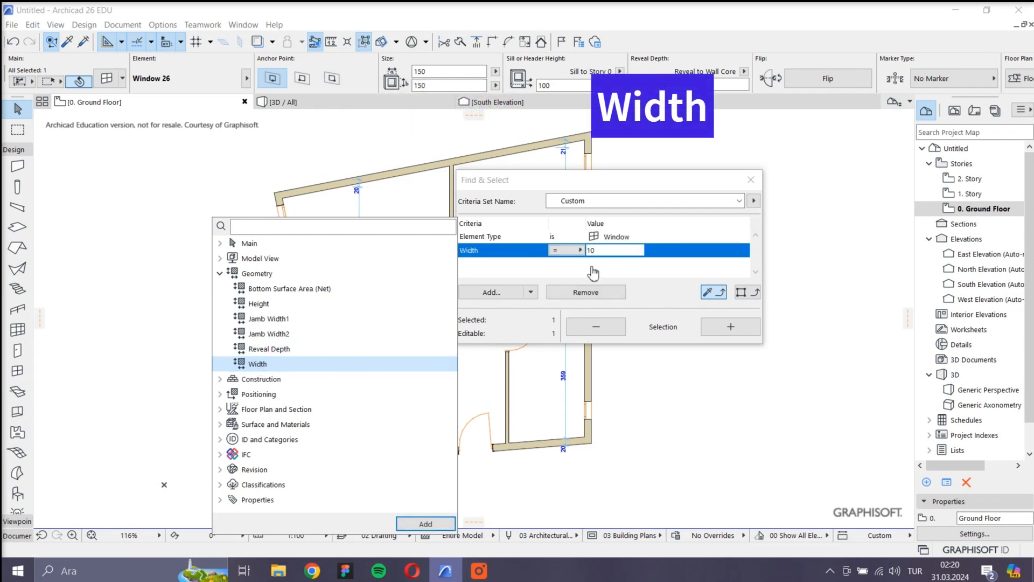
pyautogui.click(425, 524)
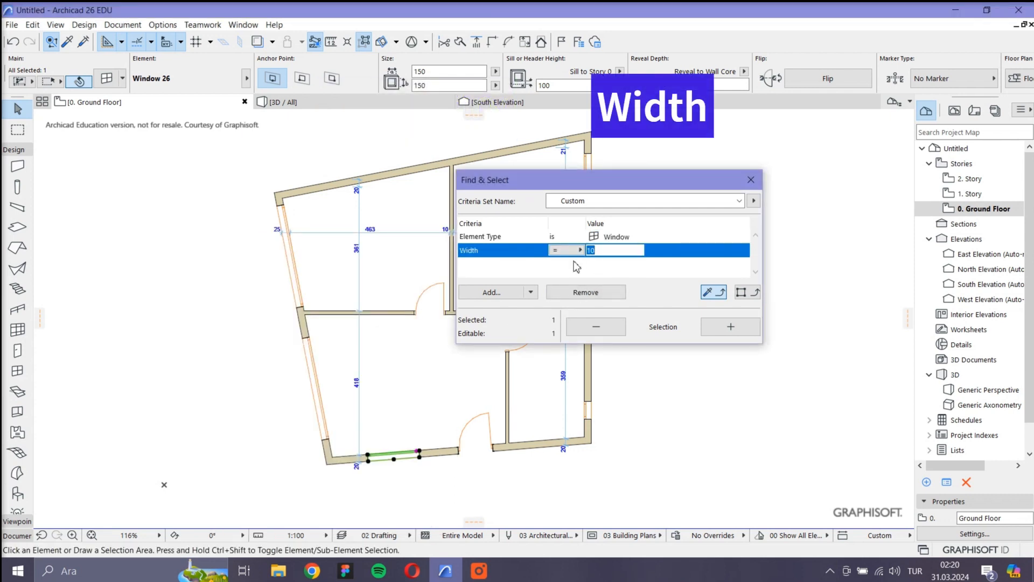
pyautogui.write('150')
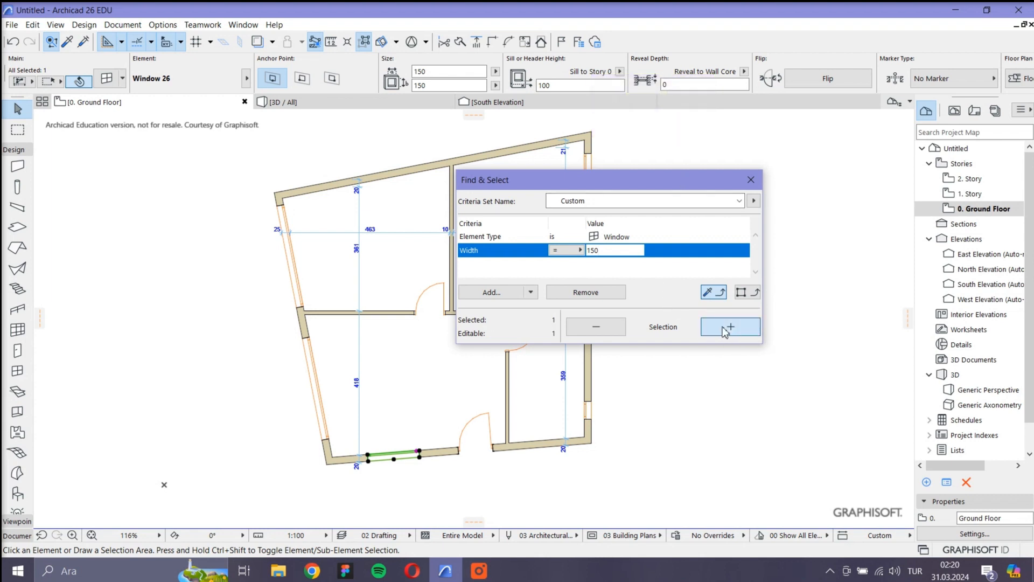
pyautogui.click(730, 326)
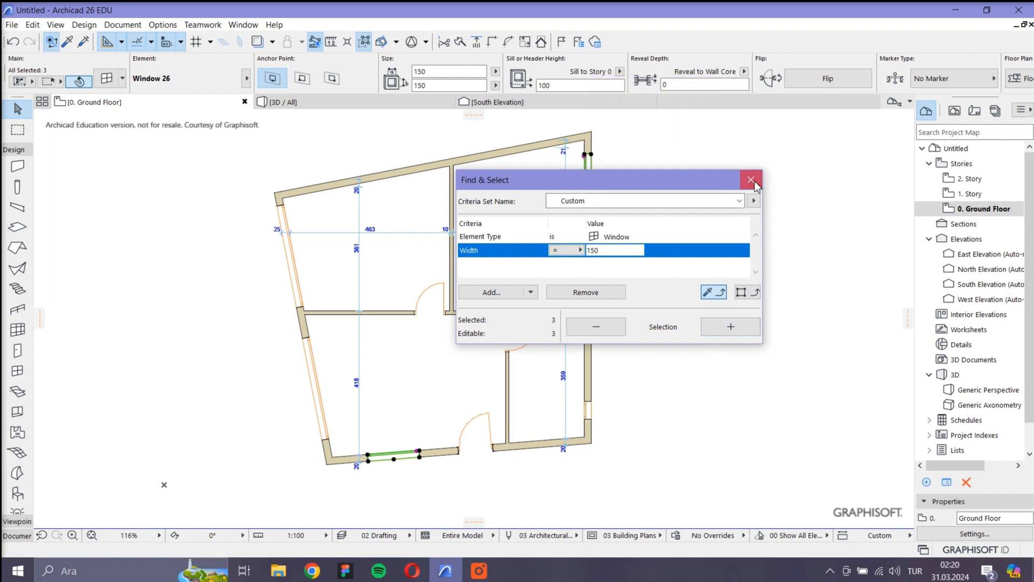
pyautogui.click(750, 179)
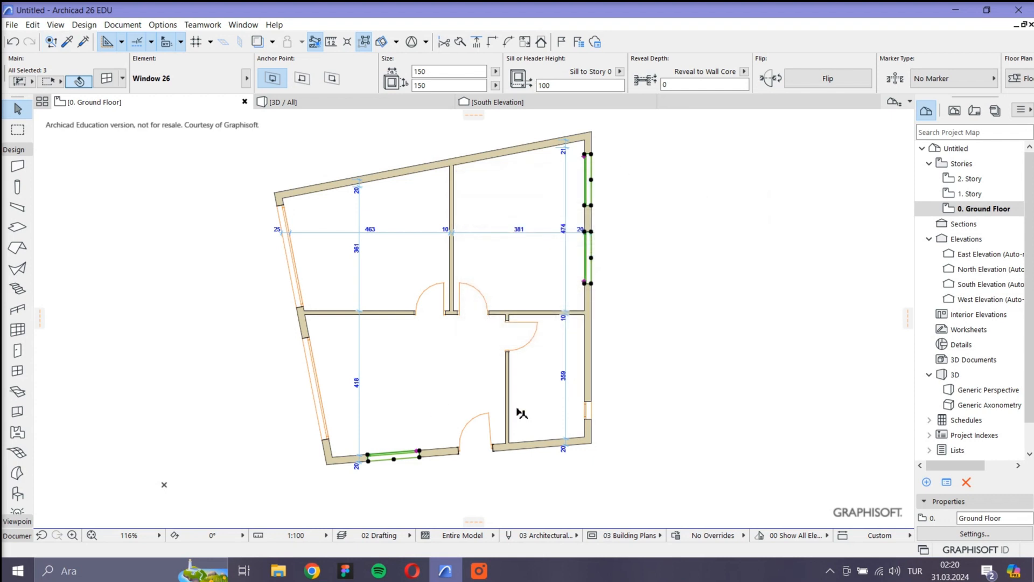
pyautogui.moveTo(598, 271)
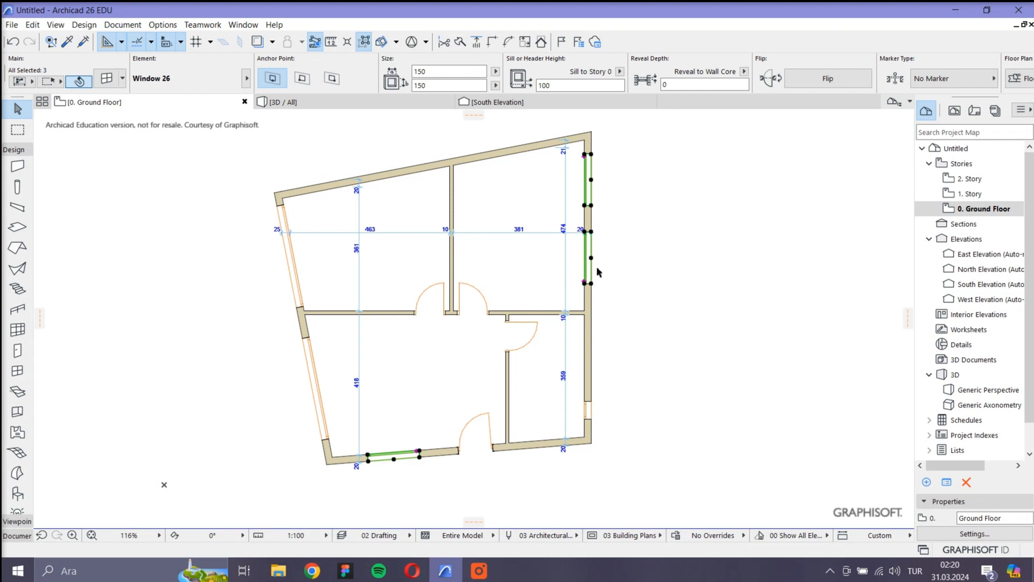
pyautogui.moveTo(593, 285)
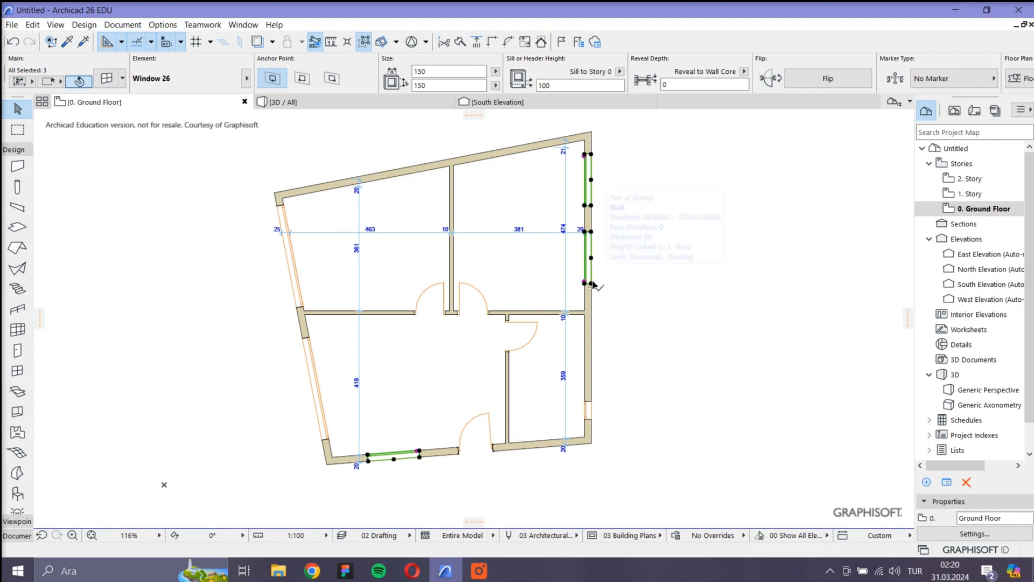
pyautogui.moveTo(600, 323)
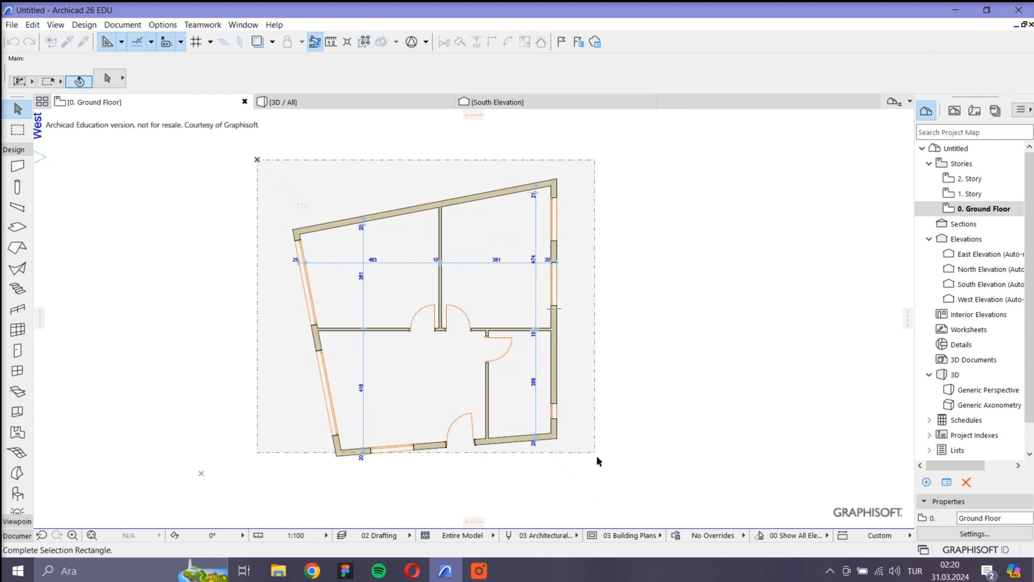
# Place a duplicate of the whole floor plan to the right using the context menu.
pyautogui.rightClick(549, 441)
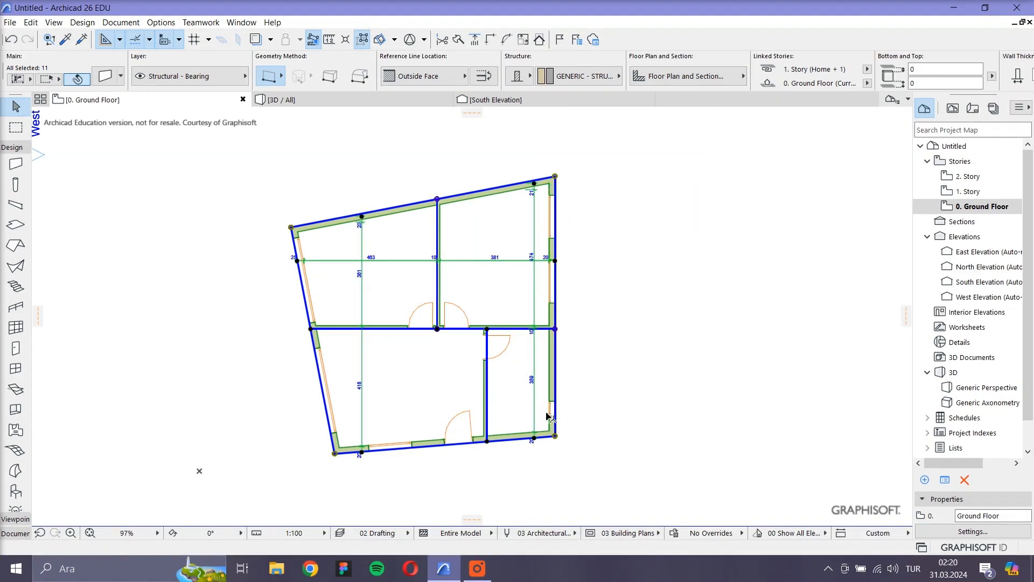
pyautogui.rightClick(548, 415)
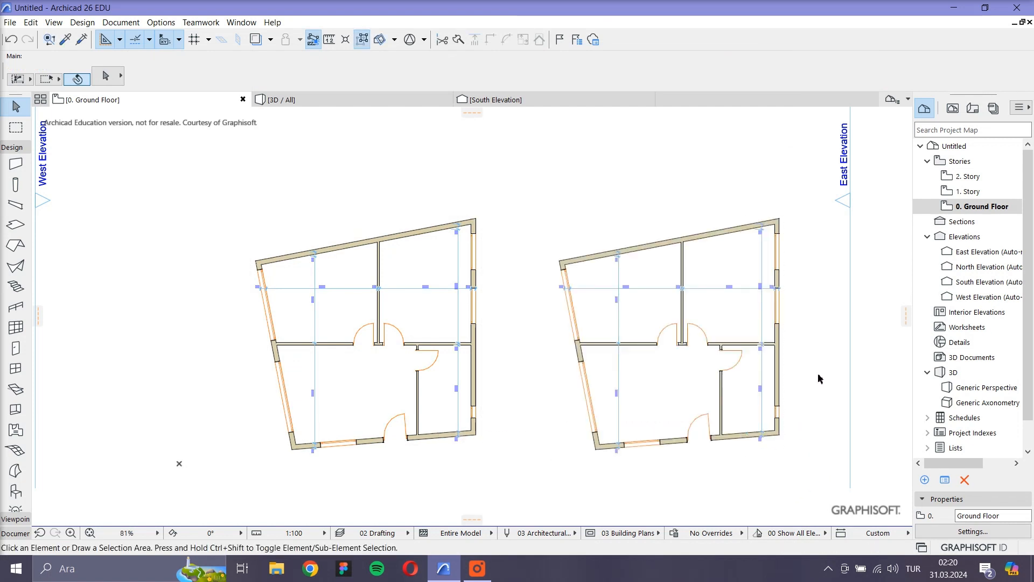
pyautogui.moveTo(205, 315)
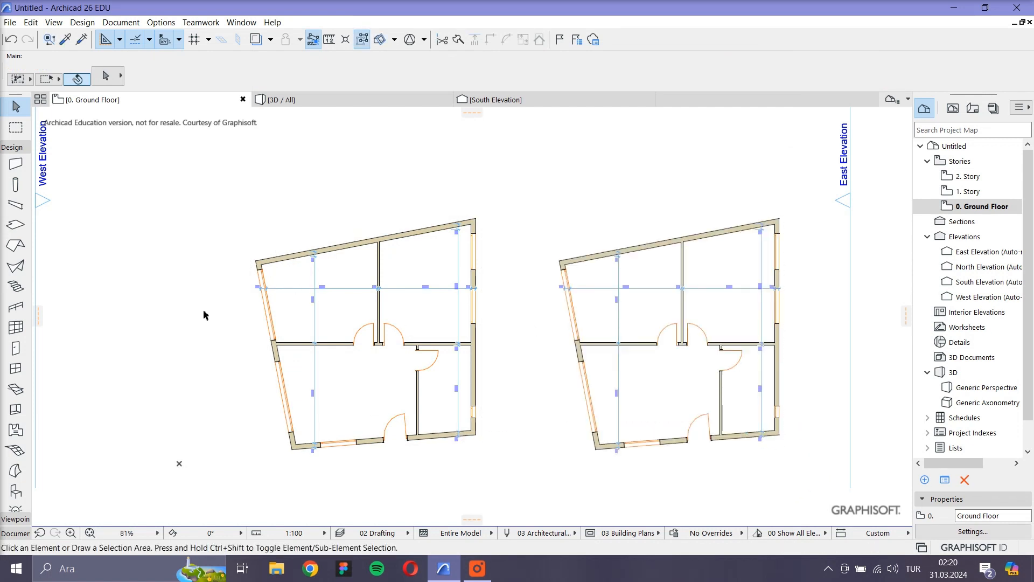
pyautogui.moveTo(15, 128)
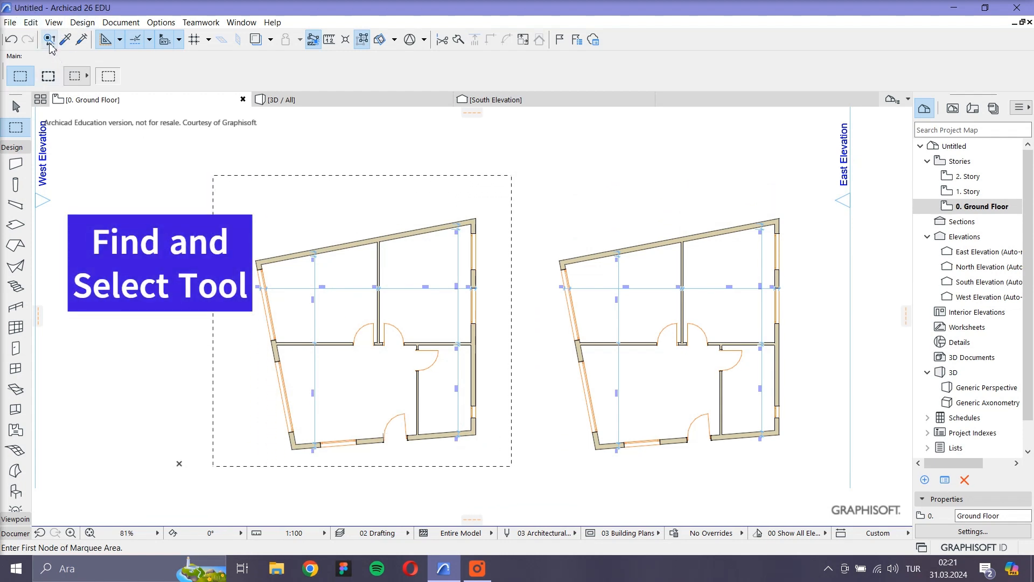
# In Find & Select, set the element type criterion to Wall, then close the dialog.
pyautogui.click(48, 39)
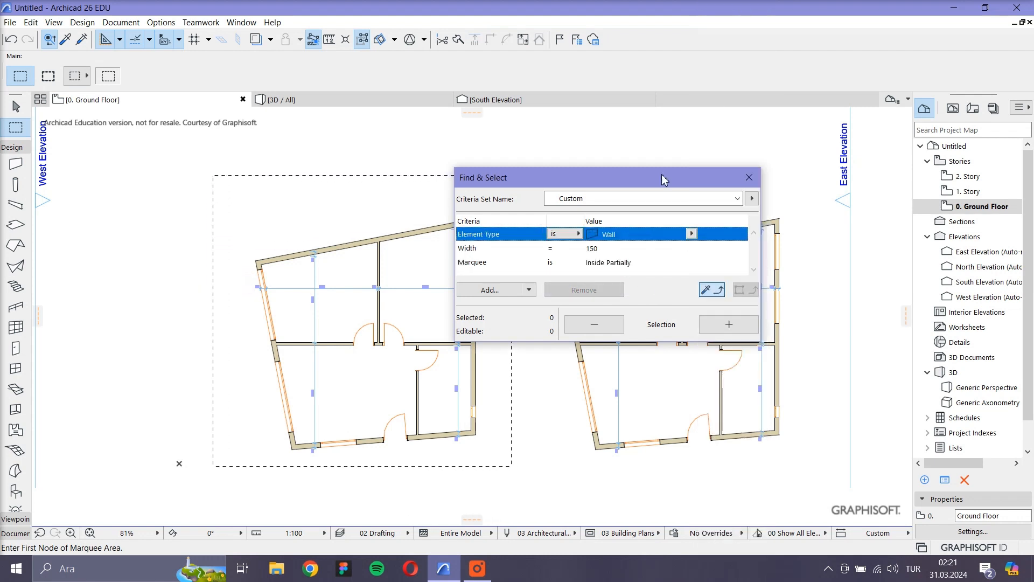
pyautogui.click(591, 247)
pyautogui.write('10')
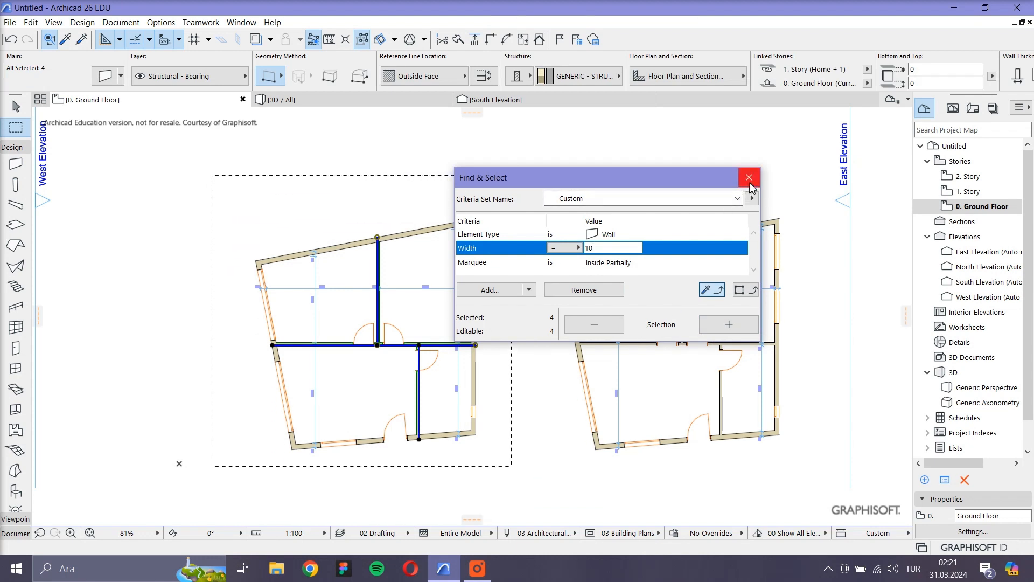
pyautogui.click(748, 178)
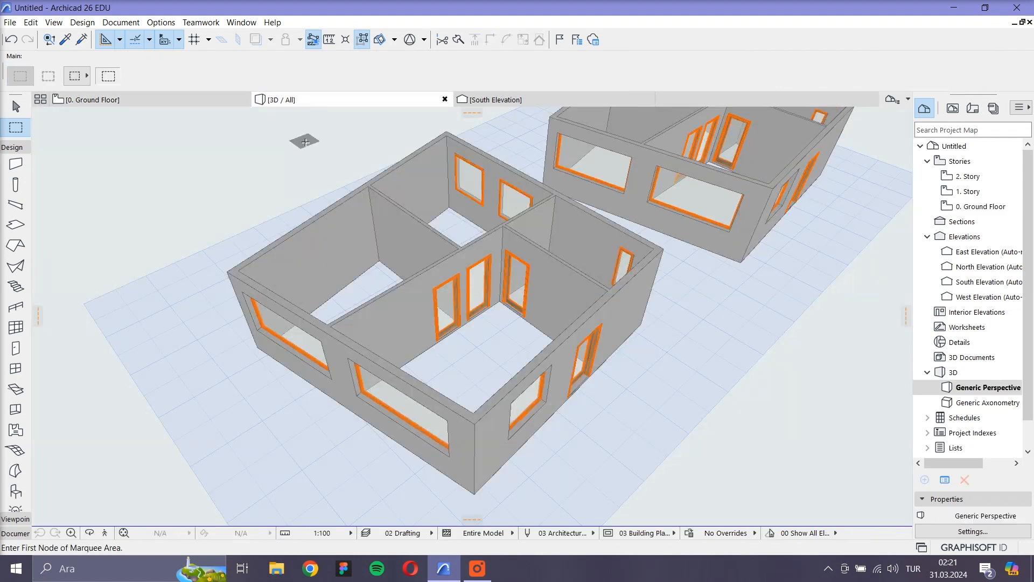
pyautogui.moveTo(175, 238)
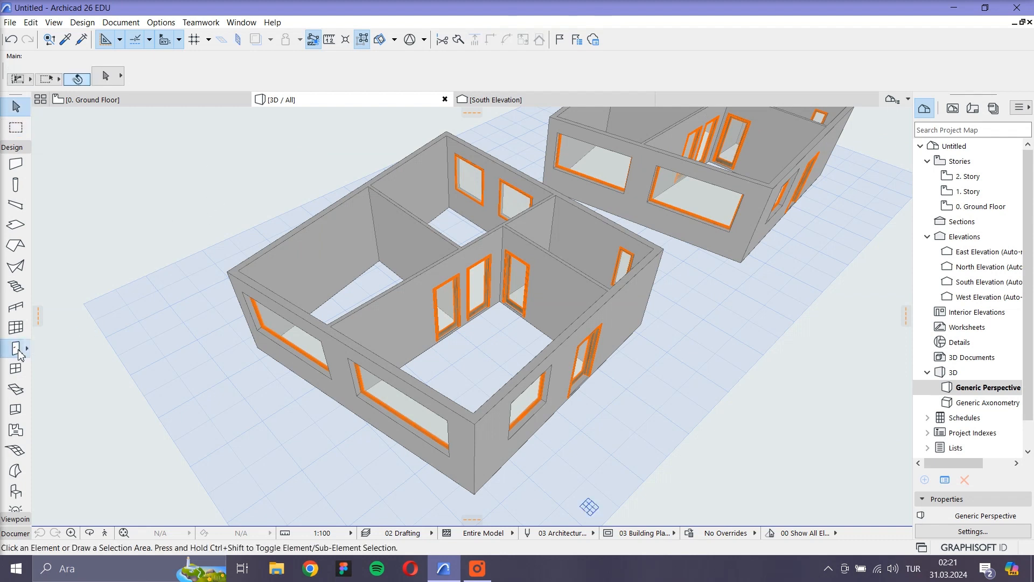
# Use Find & Select with Wall, Width 10 to select eight walls across both buildings in 3D.
pyautogui.click(16, 347)
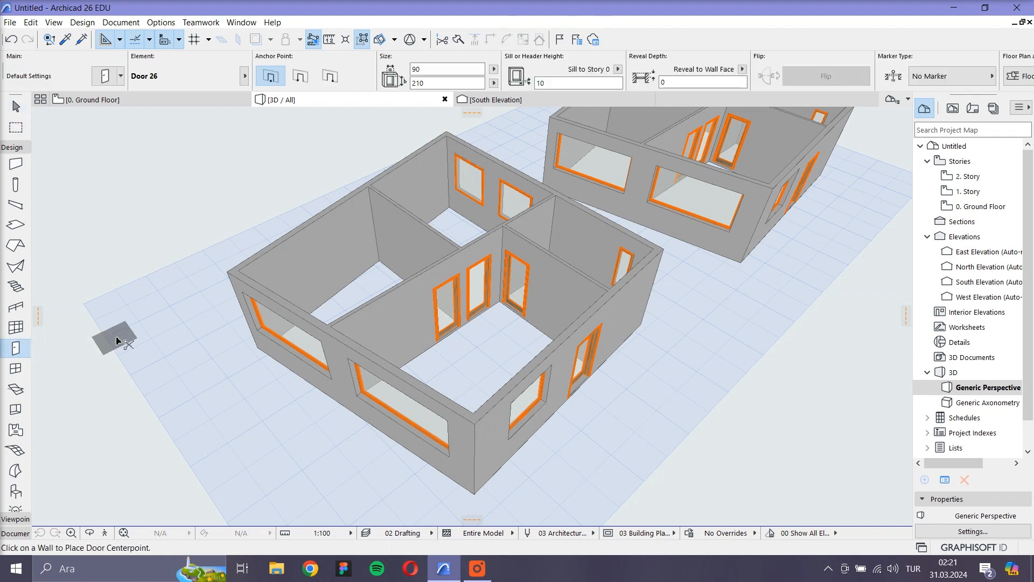
pyautogui.press('ctrl+a')
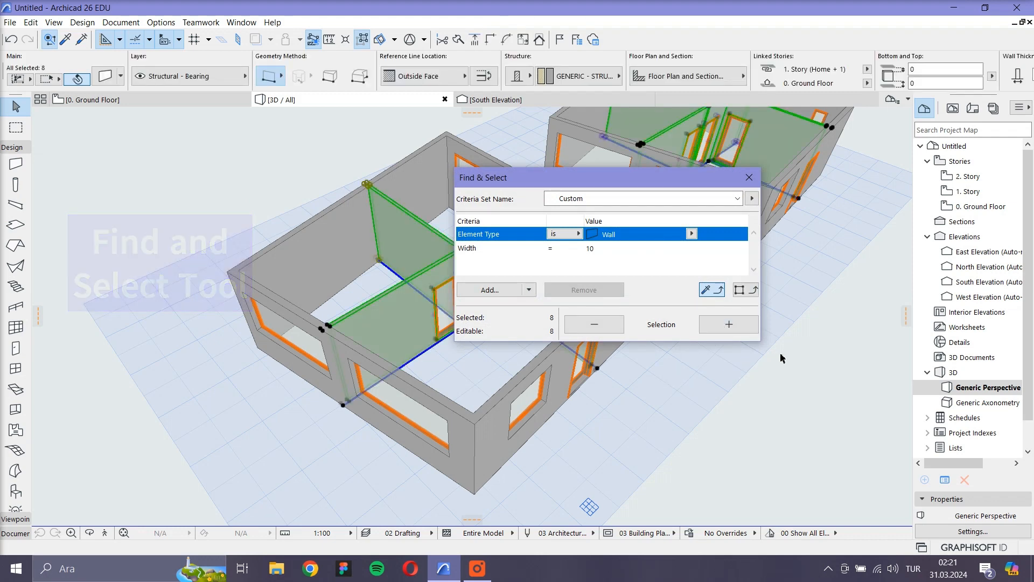
pyautogui.click(749, 177)
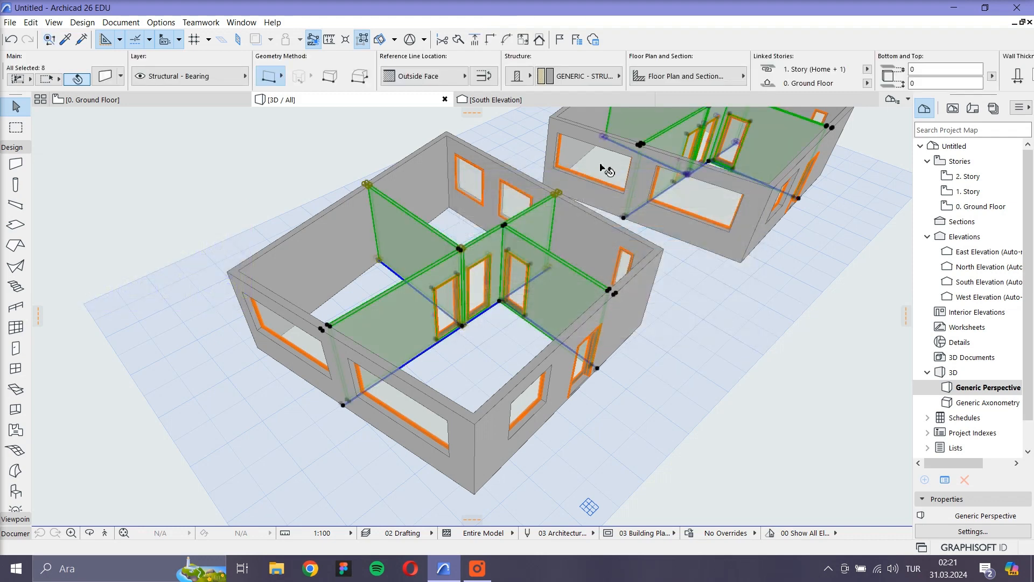
pyautogui.moveTo(697, 399)
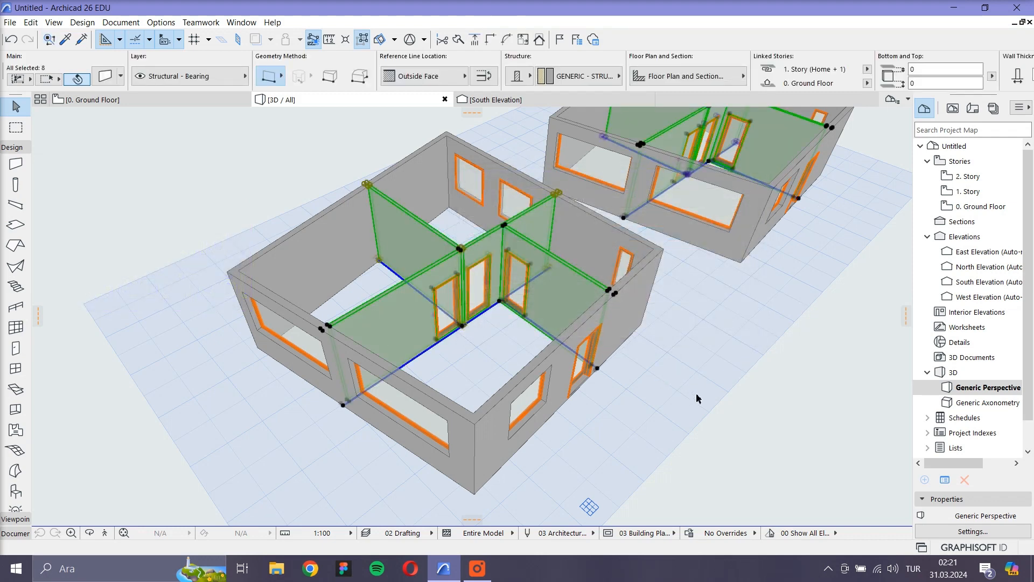